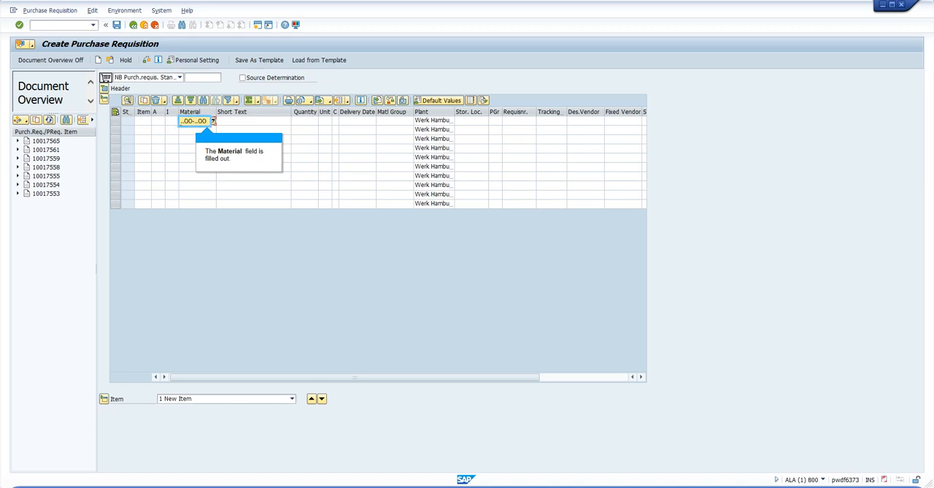
- Enter material 100-100, quantity 10, fixed vendor 1000 and purchasing organization in ME51N, then save the requisition
click(304, 120)
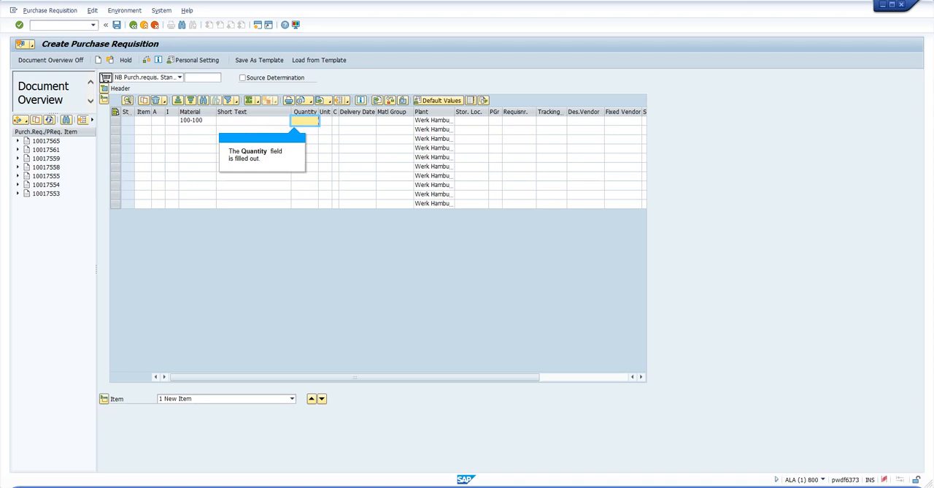
click(620, 120)
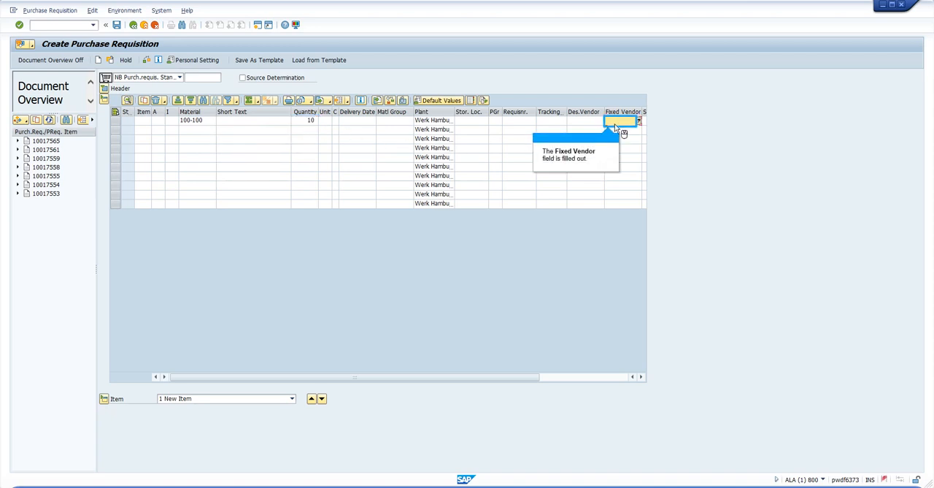
text(.000)
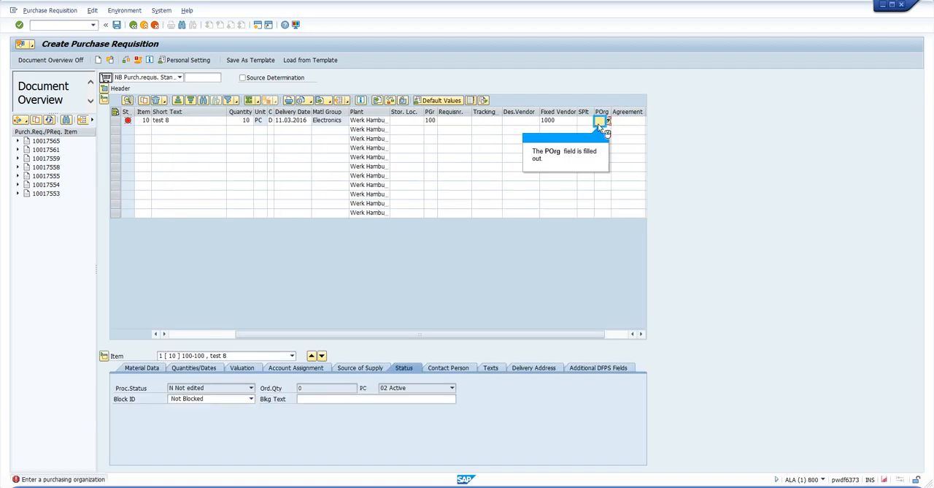
click(600, 120)
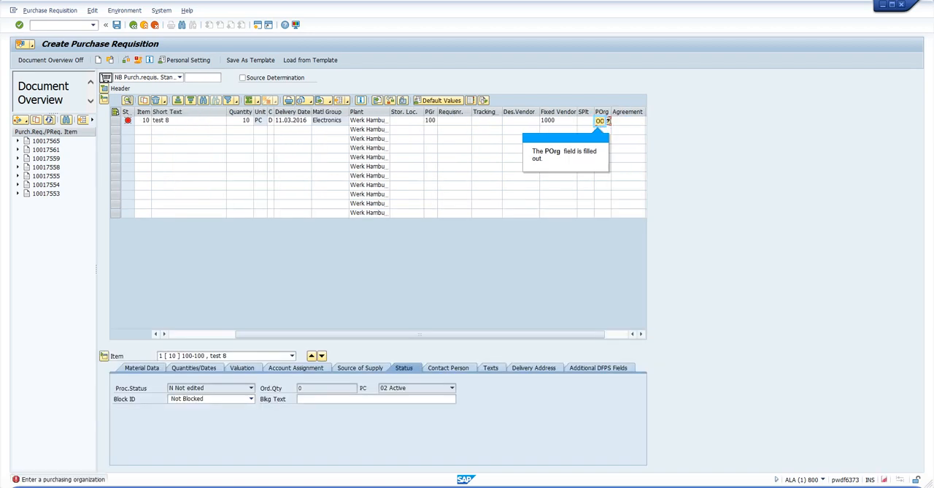
click(116, 23)
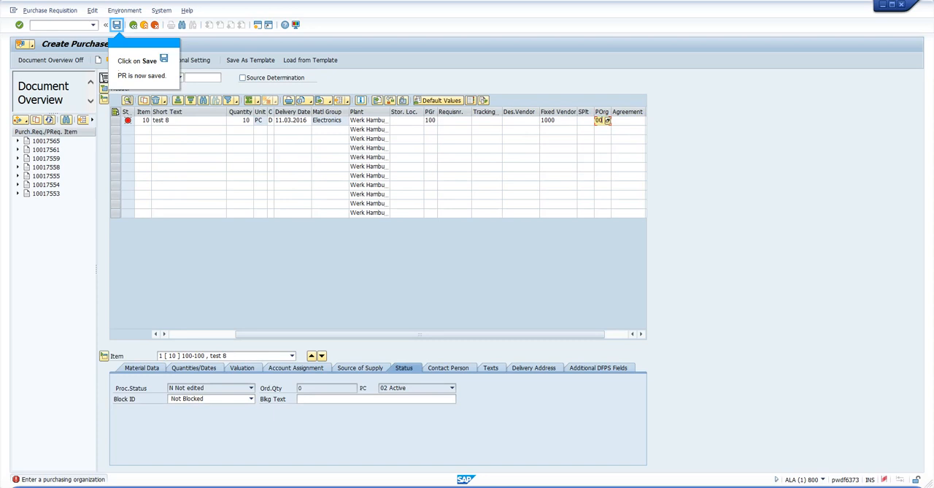
mouse_move(117, 24)
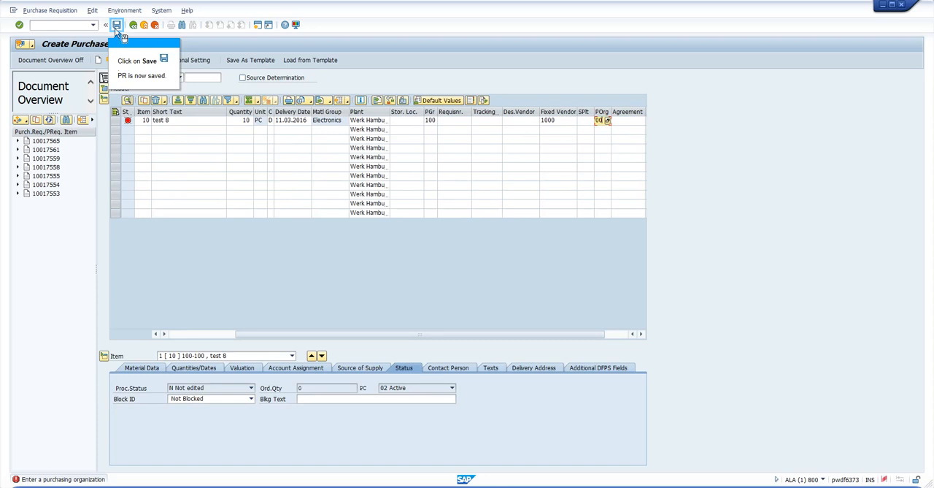
click(116, 24)
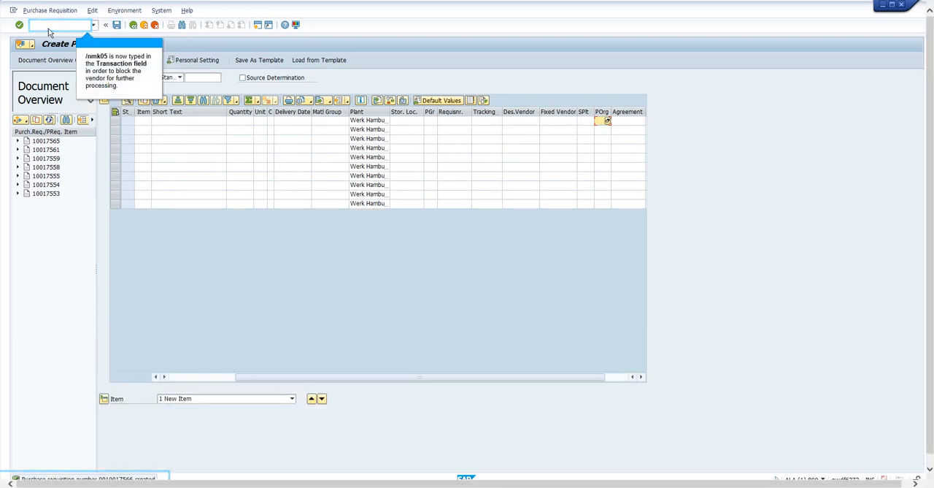
- Run MK05 to block vendor 1000 for purchasing organization 1000 IDES Deutschland
text(/nmk0)
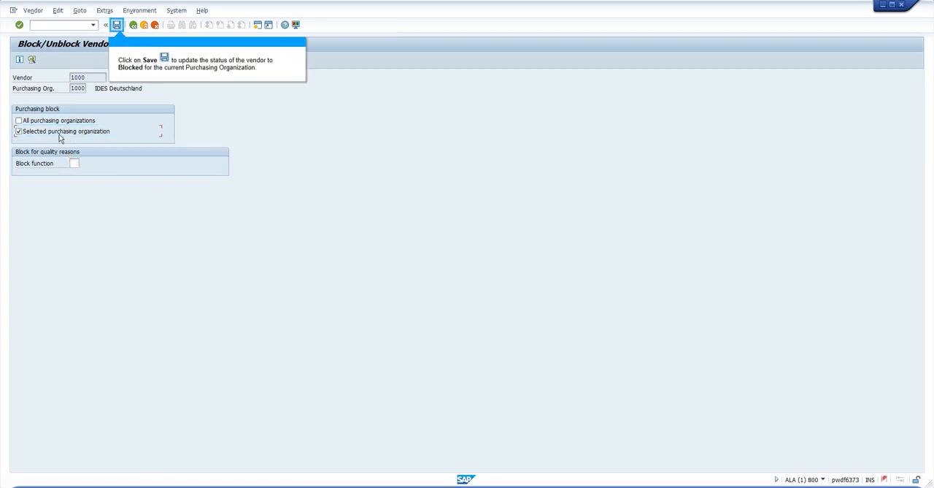
mouse_move(74, 109)
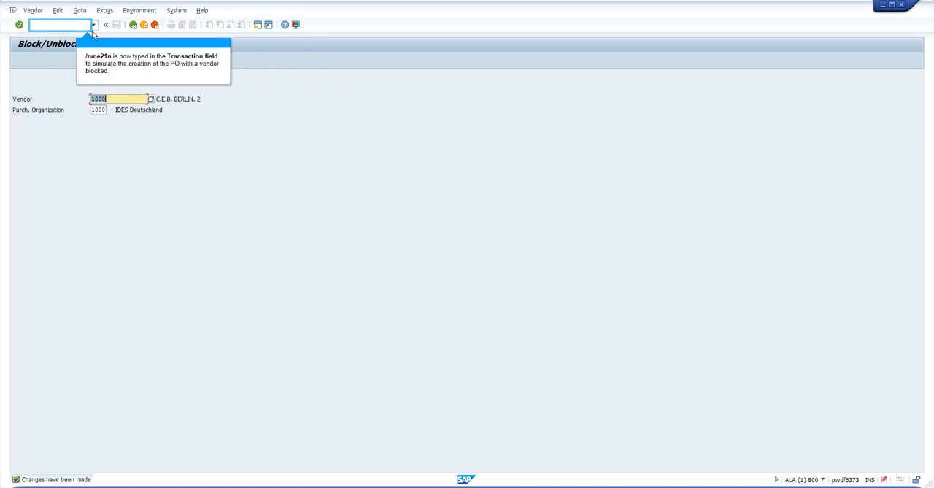
- Start ME21N with purch. org 1000, group 001 and vendor 1000 C.E.B. BERLIN, adopting the 100-100 requisition item
text(/l)
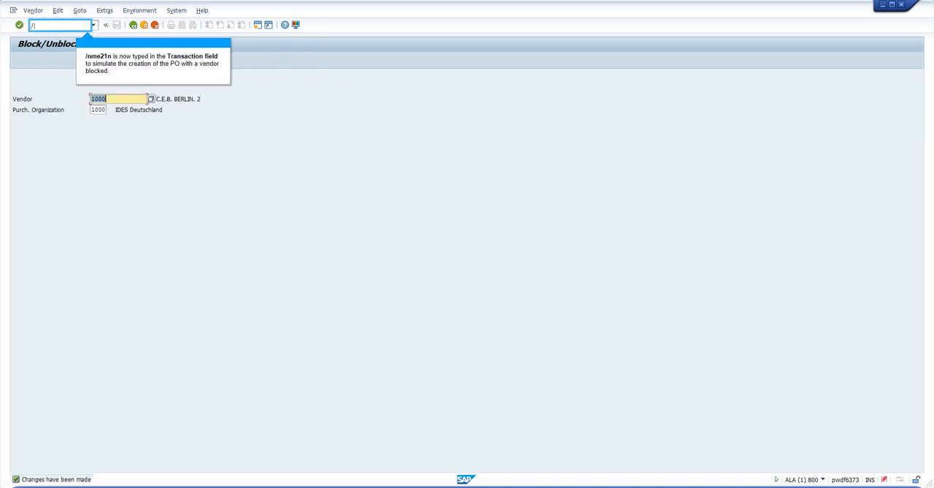
text(nme21n)
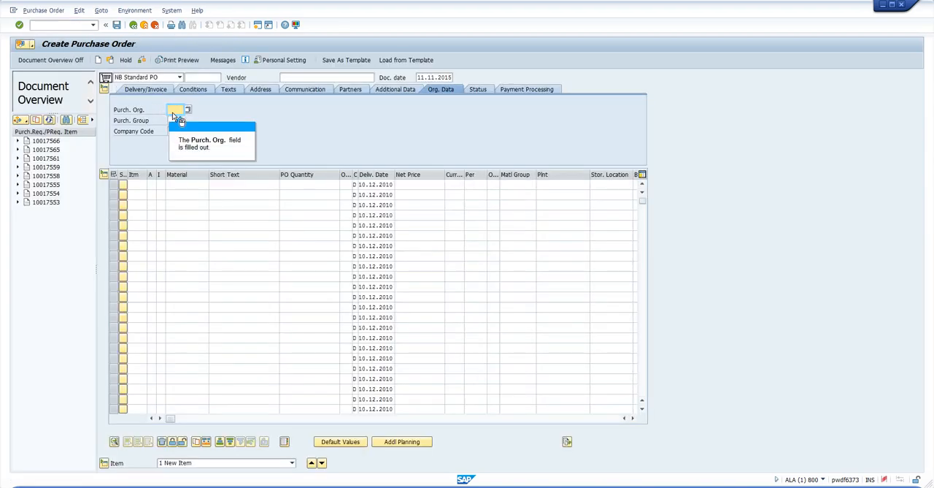
text(1000)
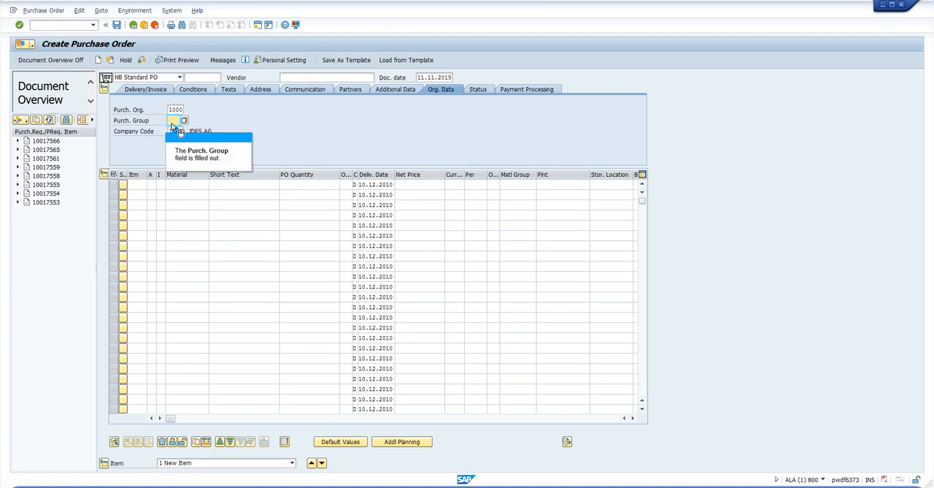
text(001)
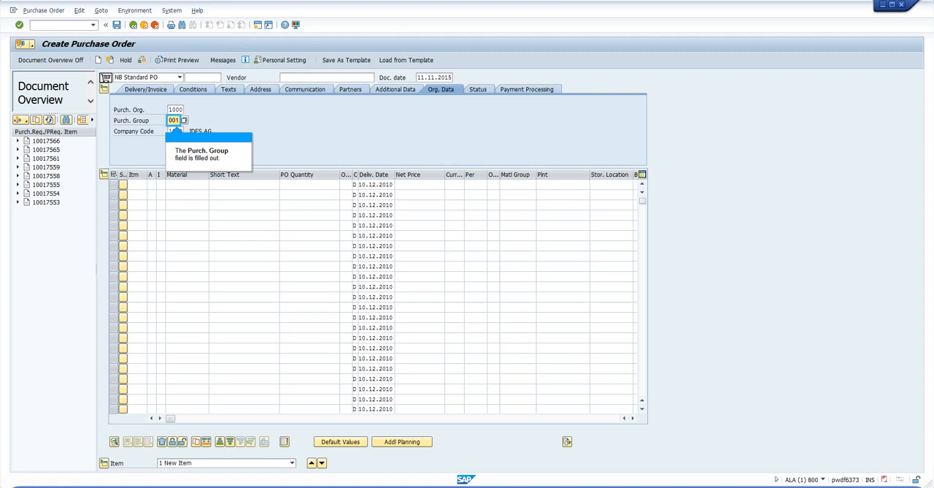
mouse_move(324, 78)
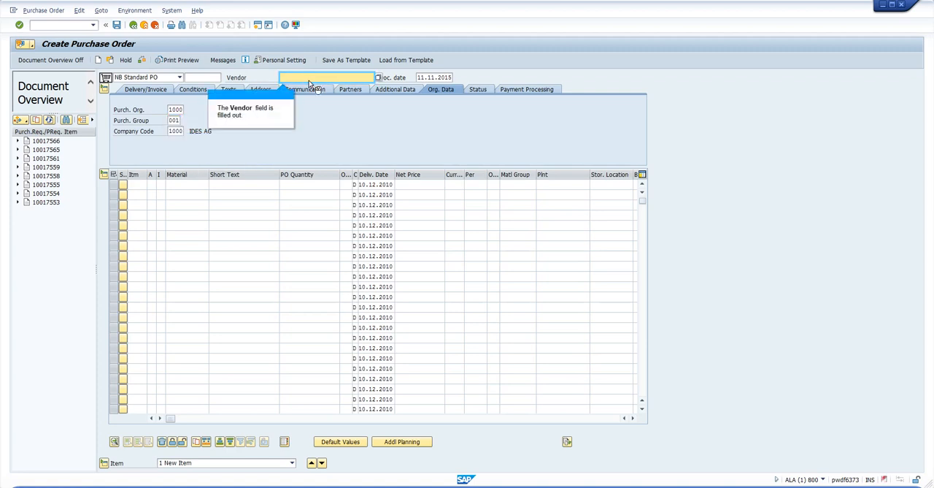
text(1000 C.E.B. BERLIN, 2)
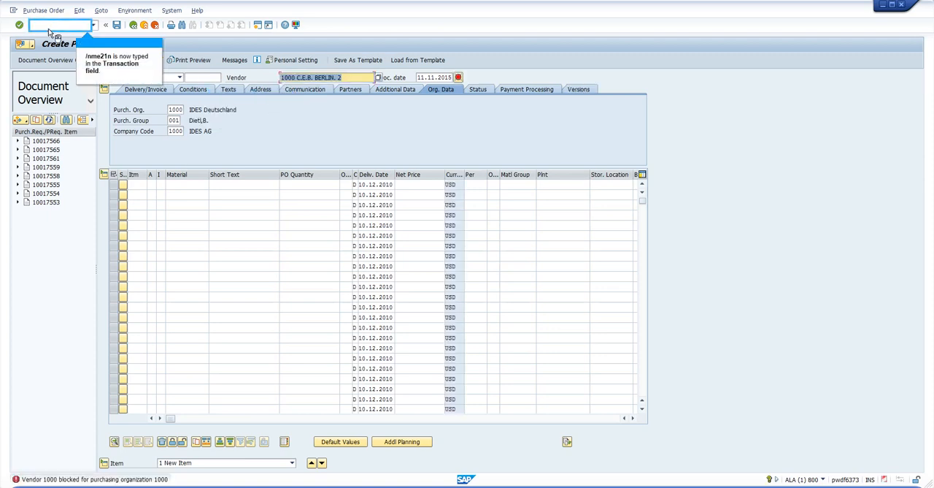
text(/nme21n)
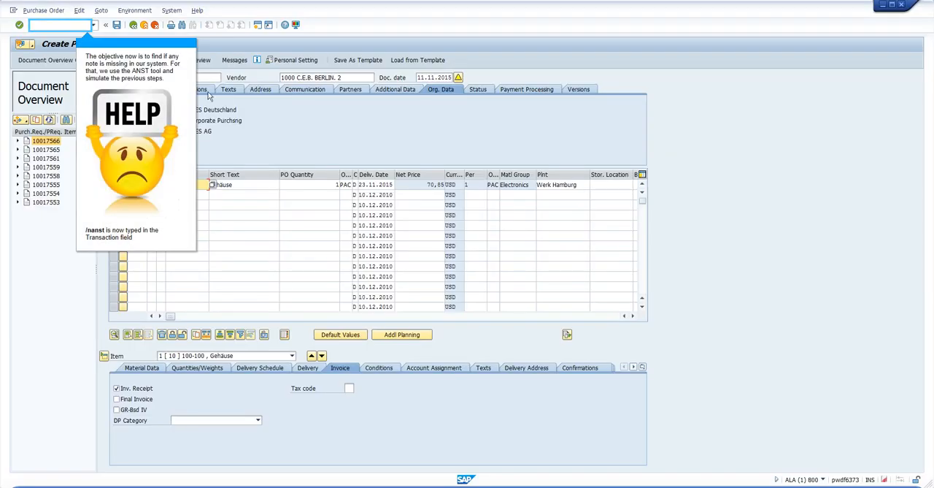
- Run ANST for transaction me21n with description 'blocked vendor not checked' and execute the saved trace
text(/)
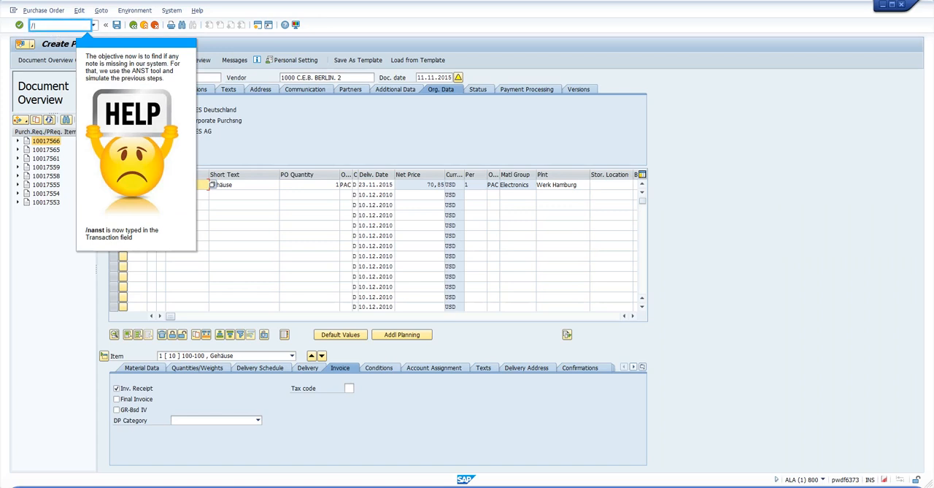
text(nanst)
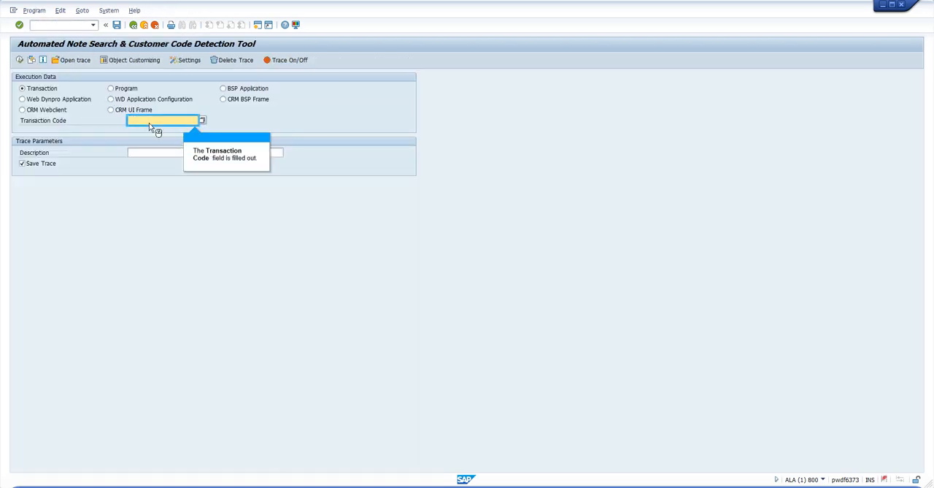
text(me21n)
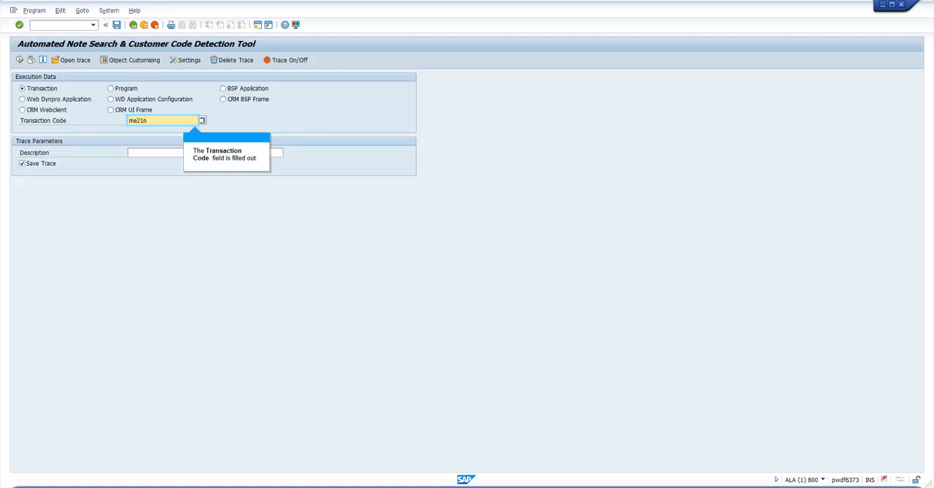
click(204, 151)
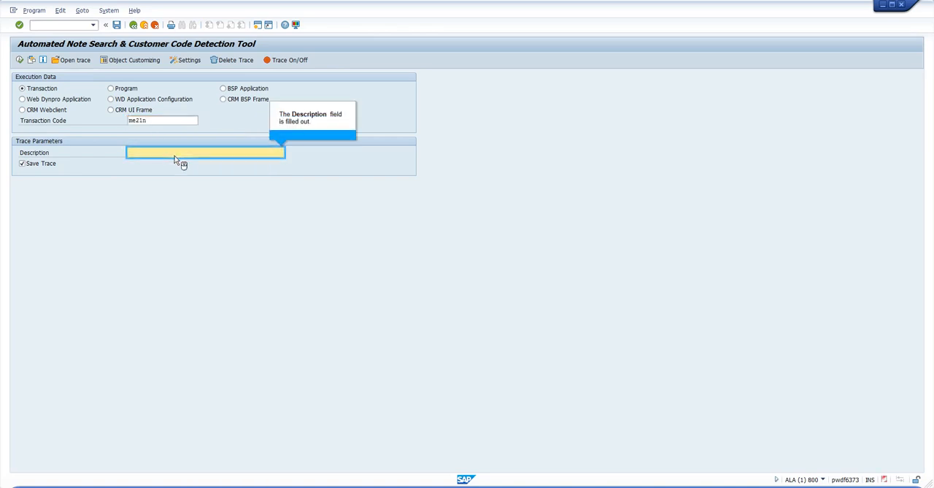
text(blocked vendor not checked)
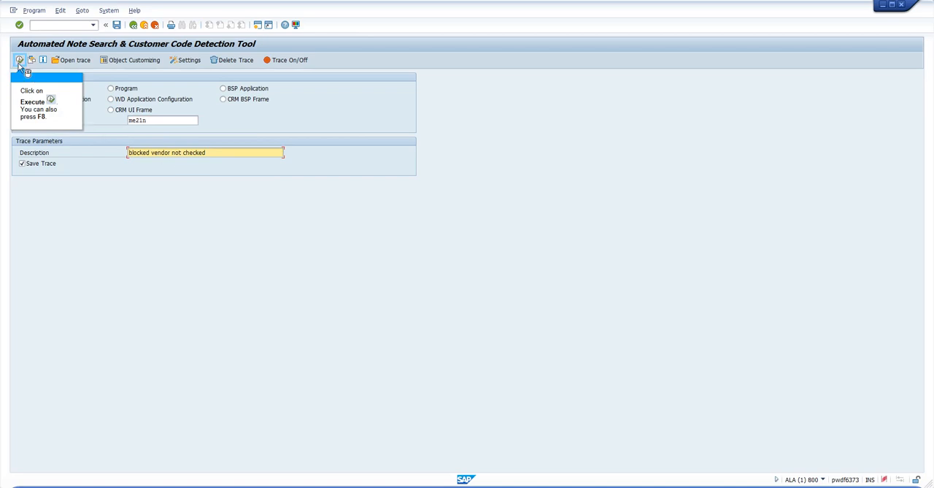
click(20, 59)
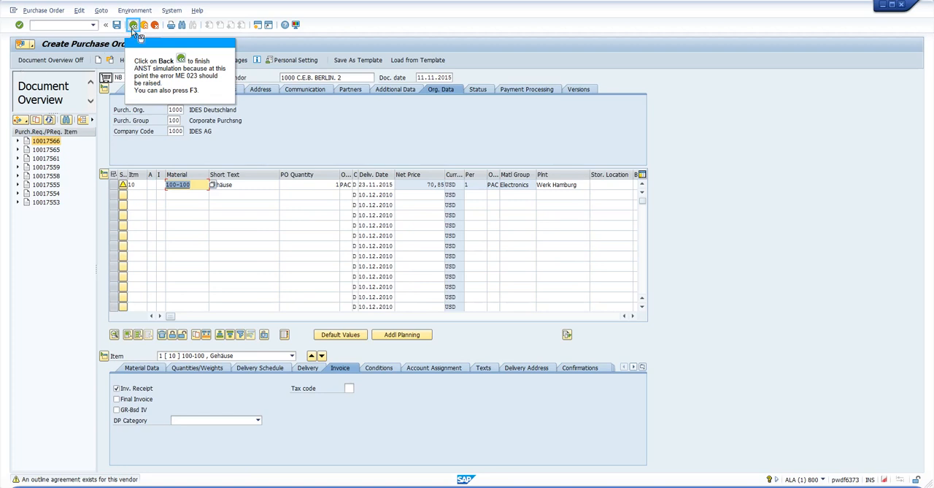
- End the traced ME21N purchase order simulation so ANST lists the notes found
click(135, 25)
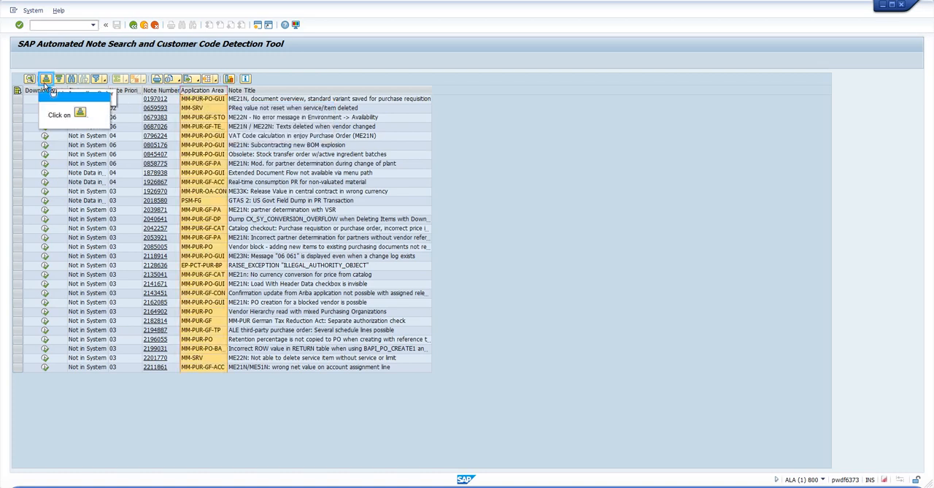
- Sort the ANST note list and open note 2162085 'ME21N: PO creation for a blocked vendor is possible'
click(45, 79)
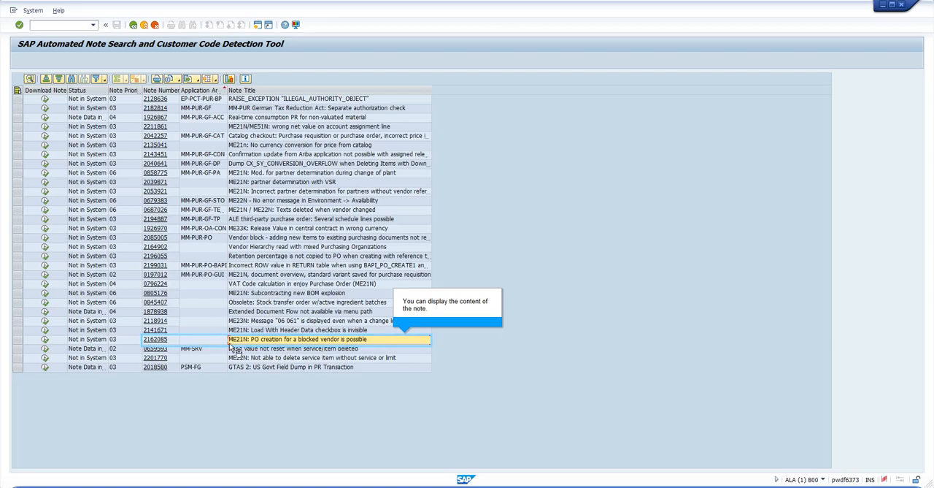
double_click(155, 339)
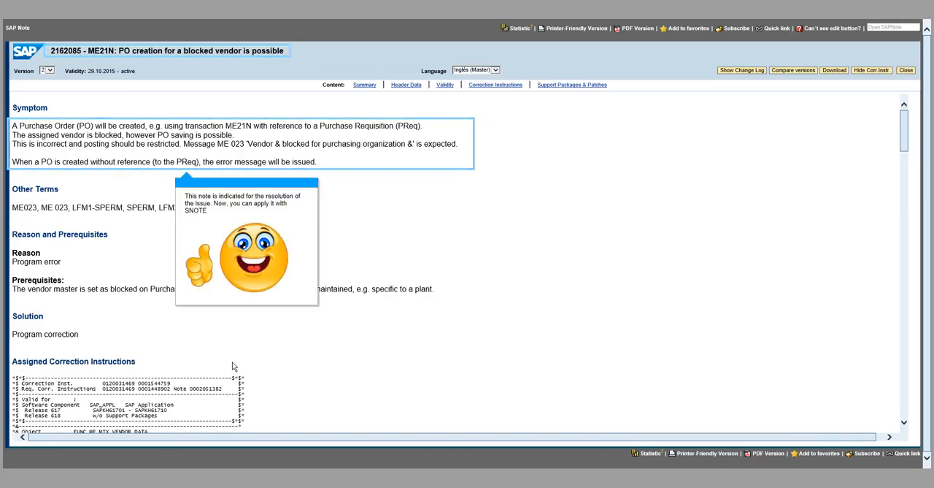